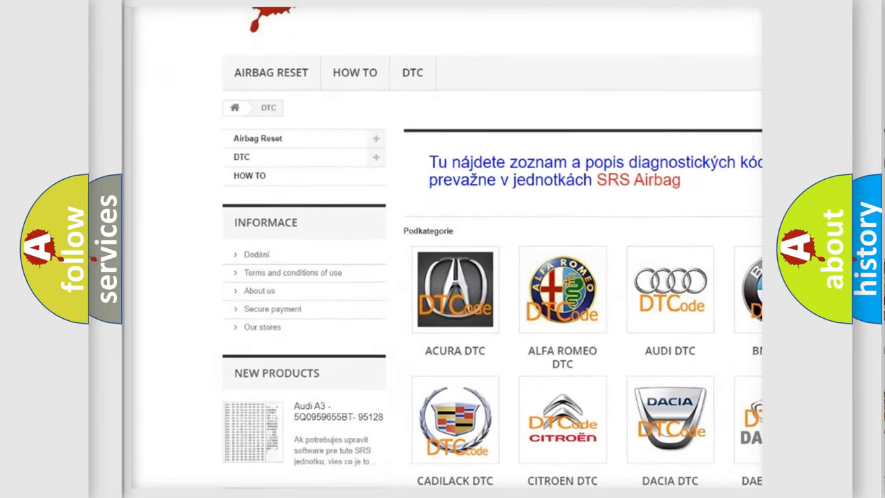
pyautogui.scroll(-3)
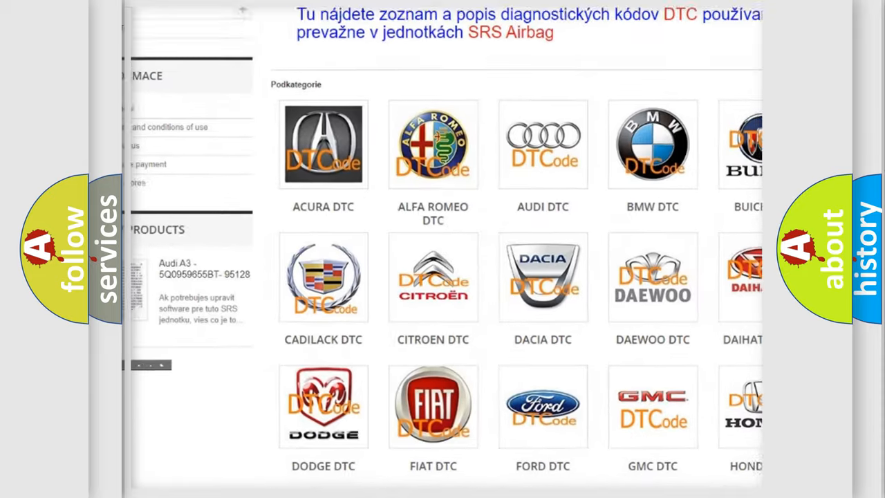
pyautogui.scroll(-3)
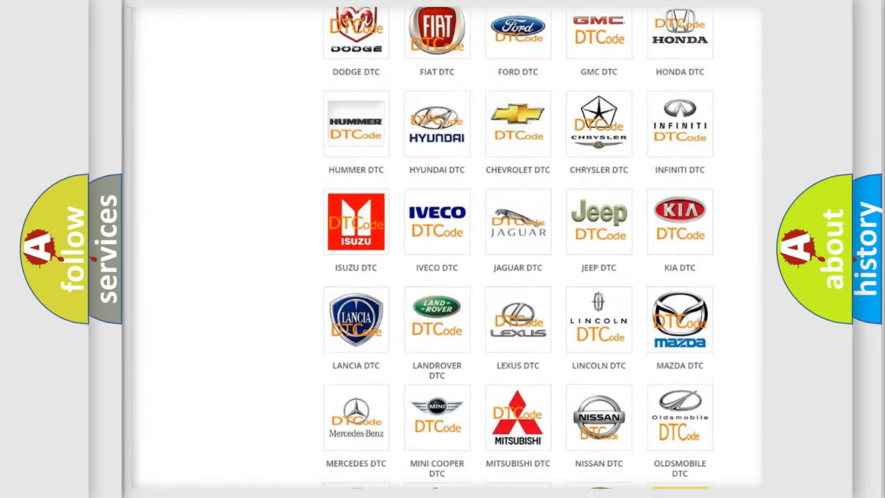
pyautogui.scroll(-3)
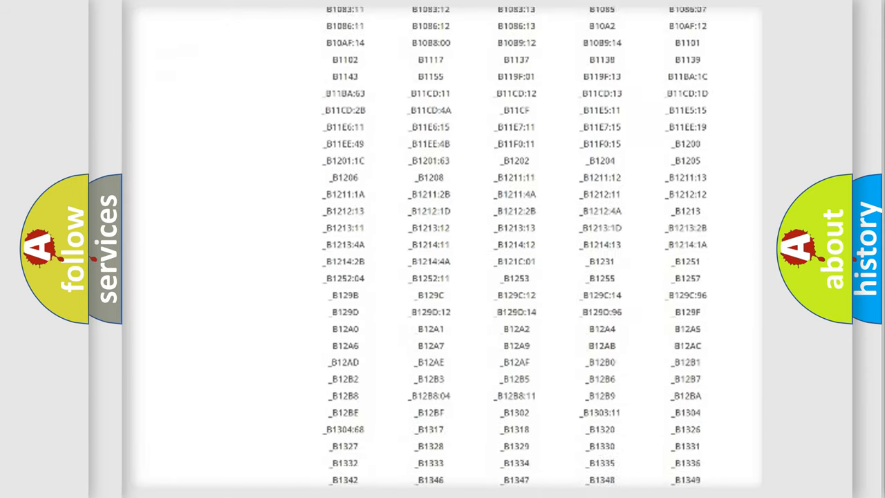
pyautogui.scroll(-3)
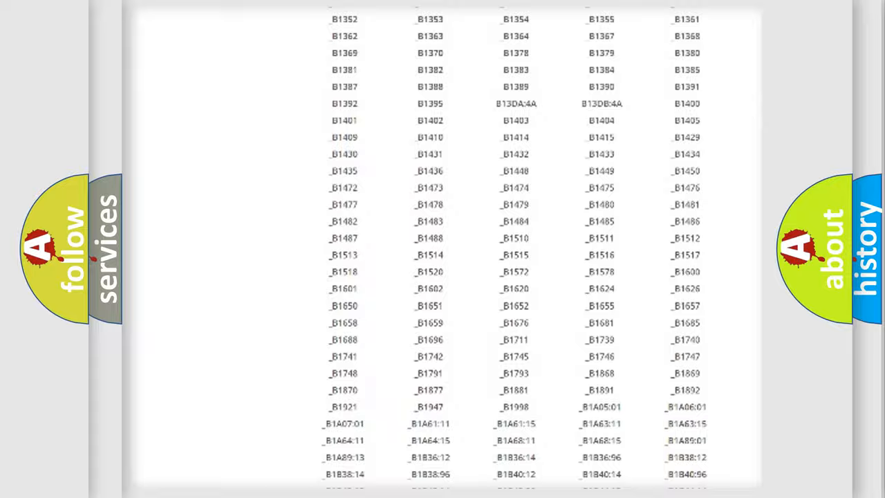
pyautogui.scroll(3)
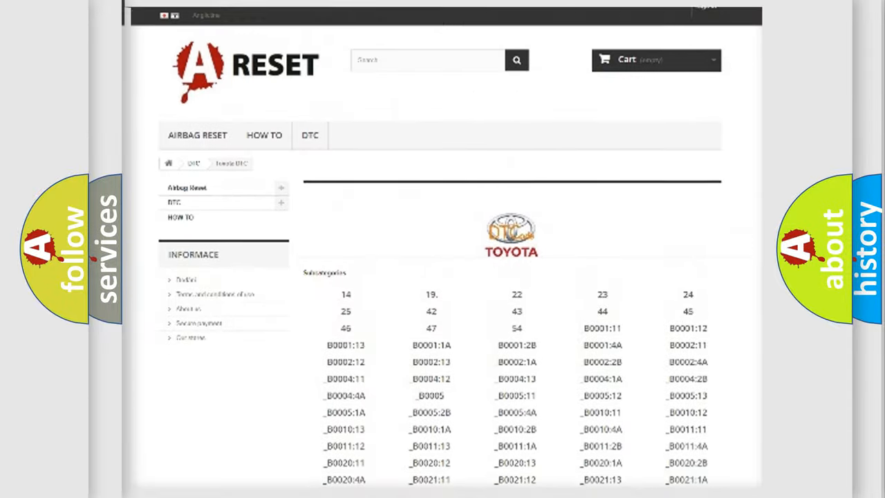